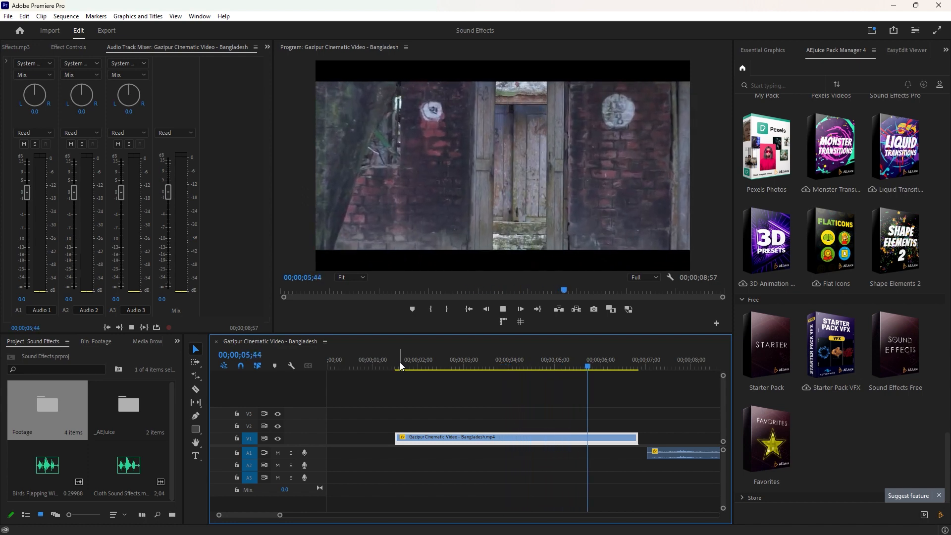
- Open AEJuice's free Sound Effects pack and browse its categories to Whooshes
{"action": "left_click", "coordinate": [451, 367]}
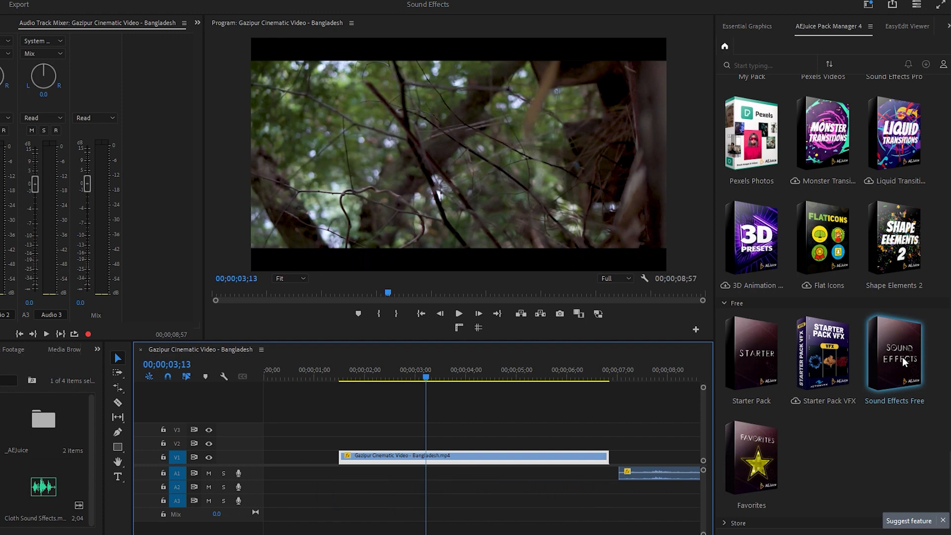
{"action": "left_click", "coordinate": [894, 362]}
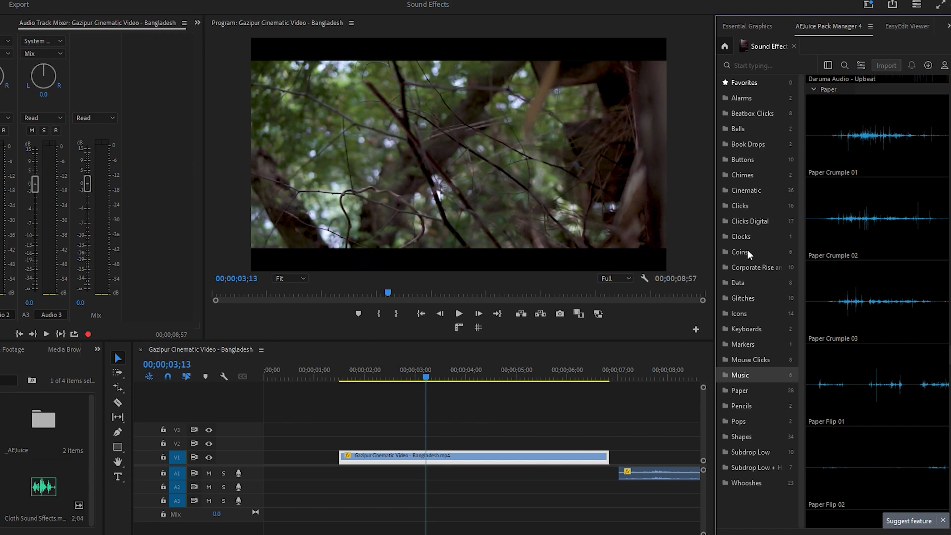
{"action": "left_click", "coordinate": [748, 482]}
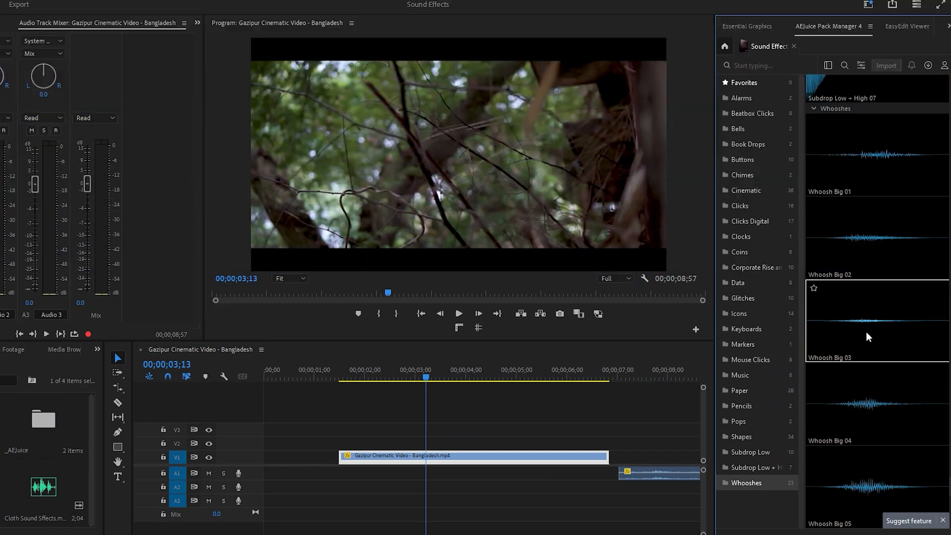
- Place Paper Crumple 01 from the Paper category onto audio track A1
{"action": "left_click", "coordinate": [740, 390]}
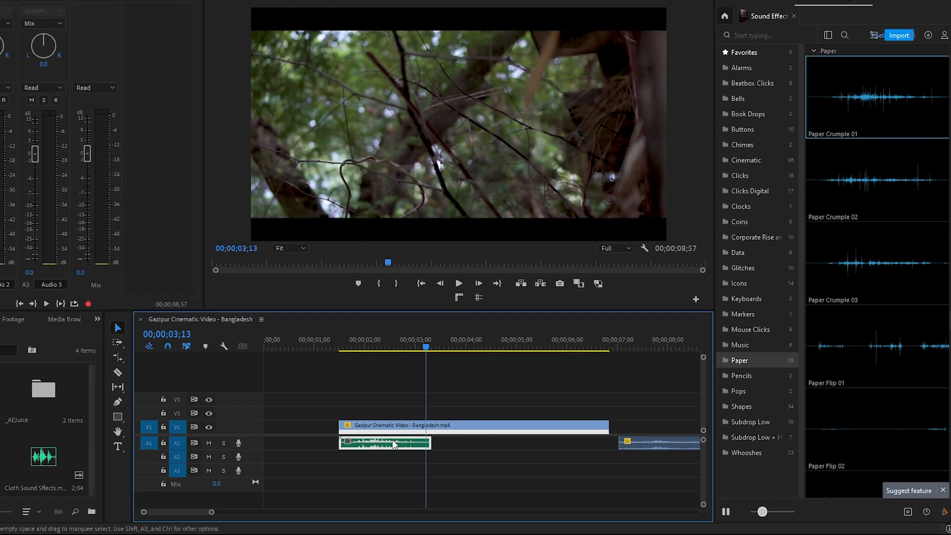
- Slide the paper crumple clip to the transition point and enlarge track A1
{"action": "left_click_drag", "start_coordinate": [388, 443], "coordinate": [455, 443]}
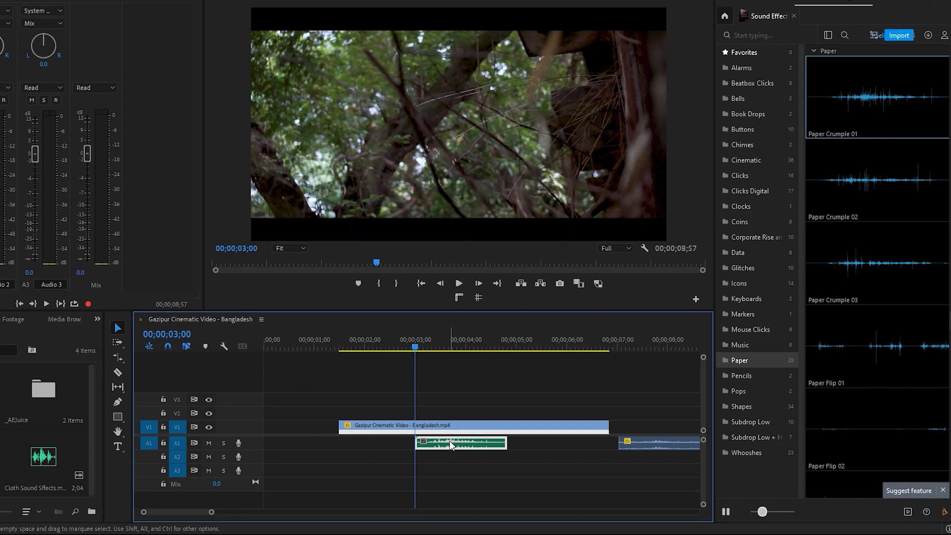
{"action": "left_click", "coordinate": [458, 283]}
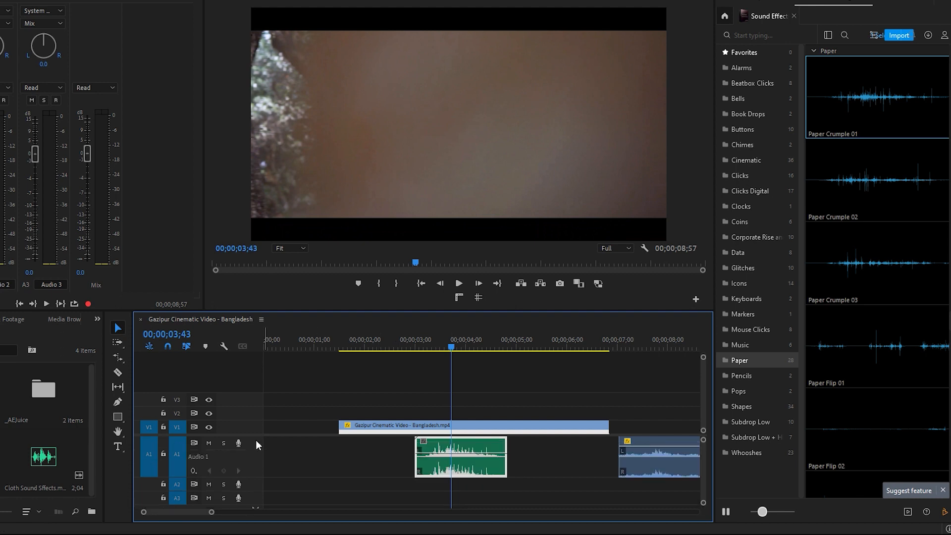
- Rate-stretch the paper crumple clip so it plays slightly faster and shorter
{"action": "left_click", "coordinate": [118, 357]}
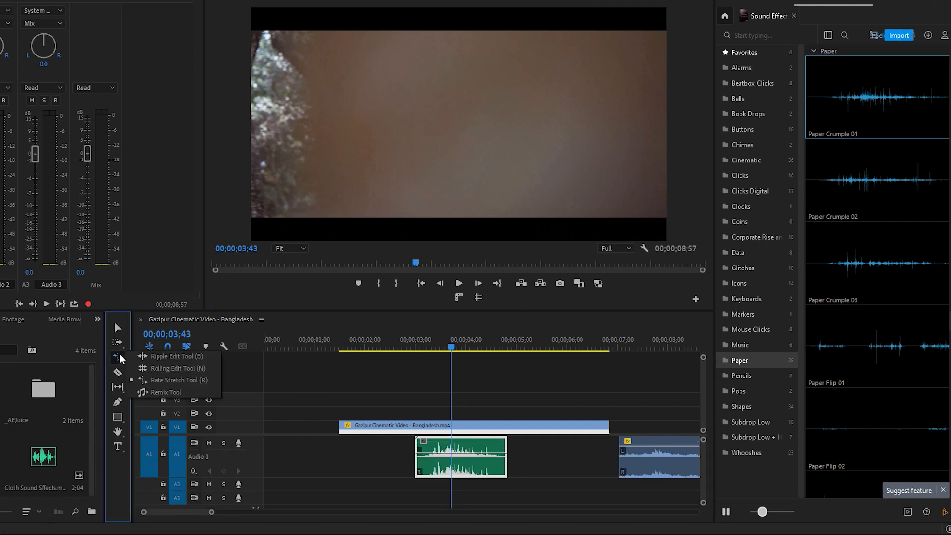
{"action": "left_click", "coordinate": [175, 380]}
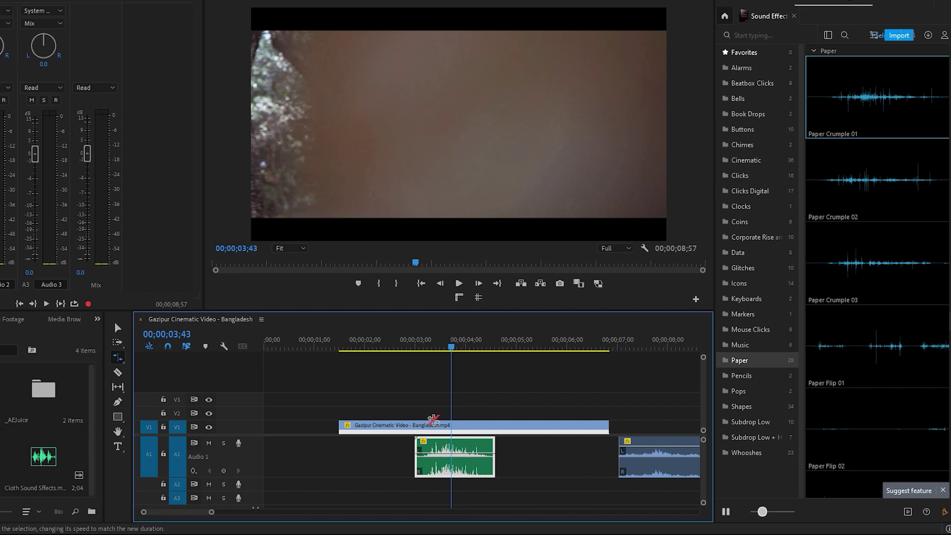
{"action": "left_click", "coordinate": [458, 283]}
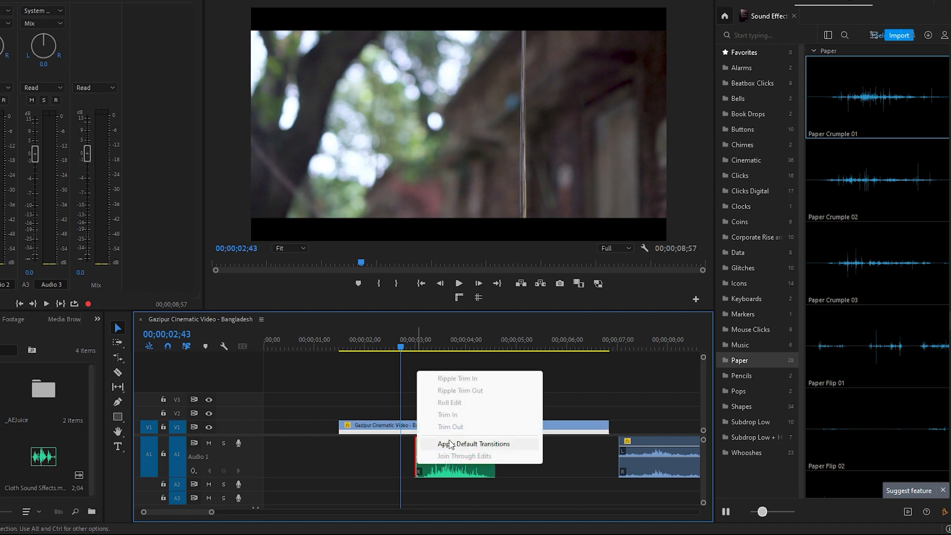
- Fade in the paper sound with a Constant Power crossfade and move it to the start
{"action": "left_click", "coordinate": [472, 444]}
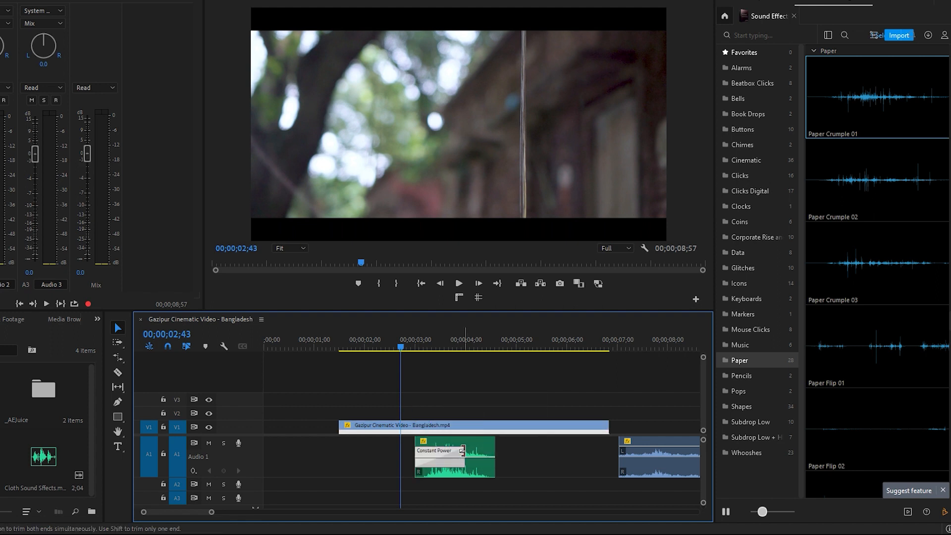
{"action": "left_click", "coordinate": [458, 283]}
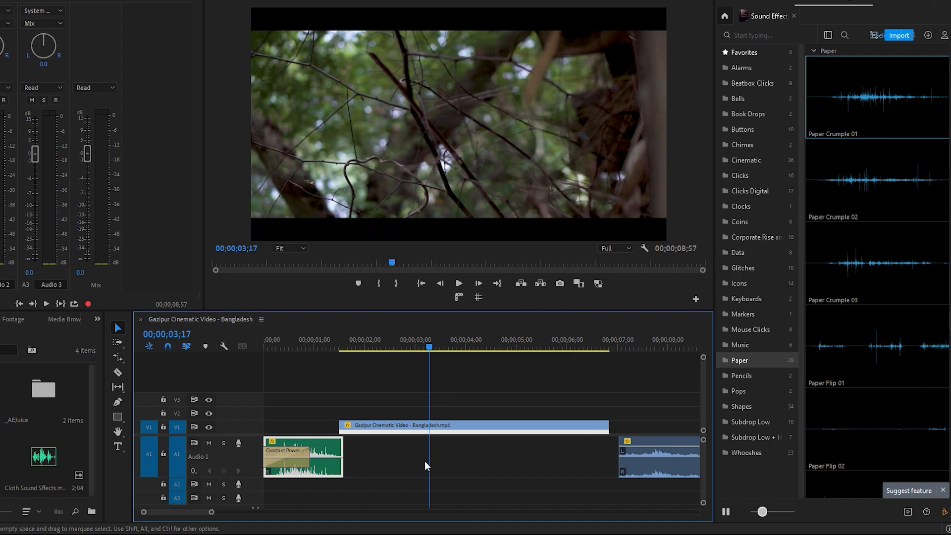
{"action": "mouse_move", "coordinate": [649, 472]}
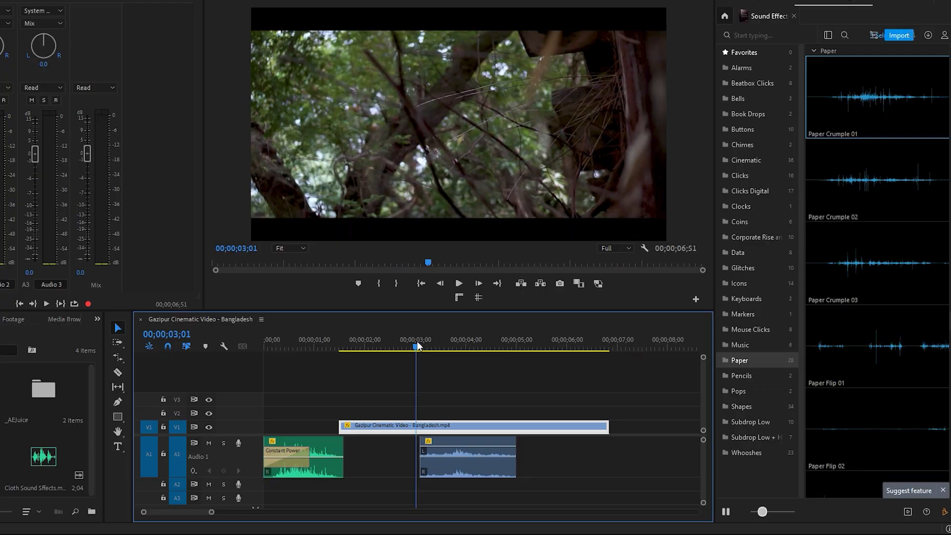
- Position the second sound clip under the transition and play from just before it
{"action": "left_click", "coordinate": [459, 284]}
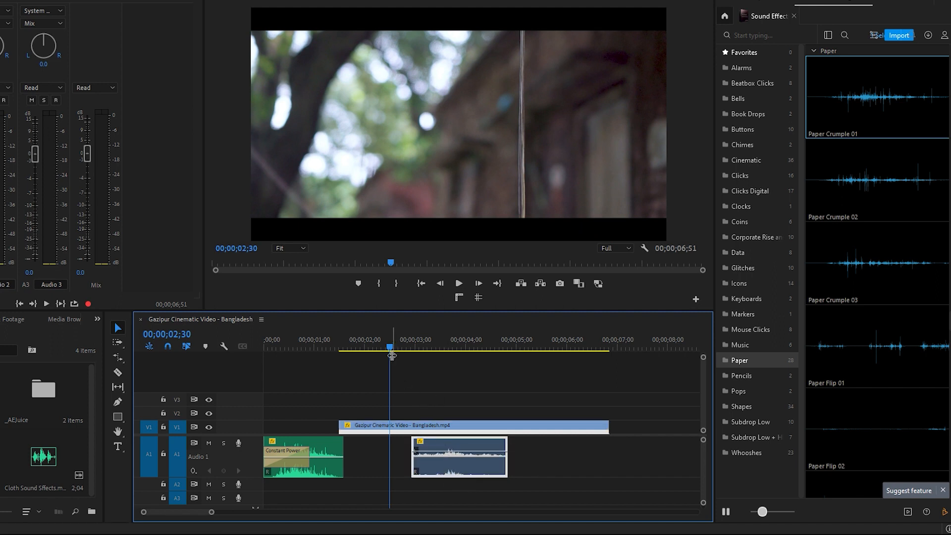
{"action": "left_click", "coordinate": [459, 284]}
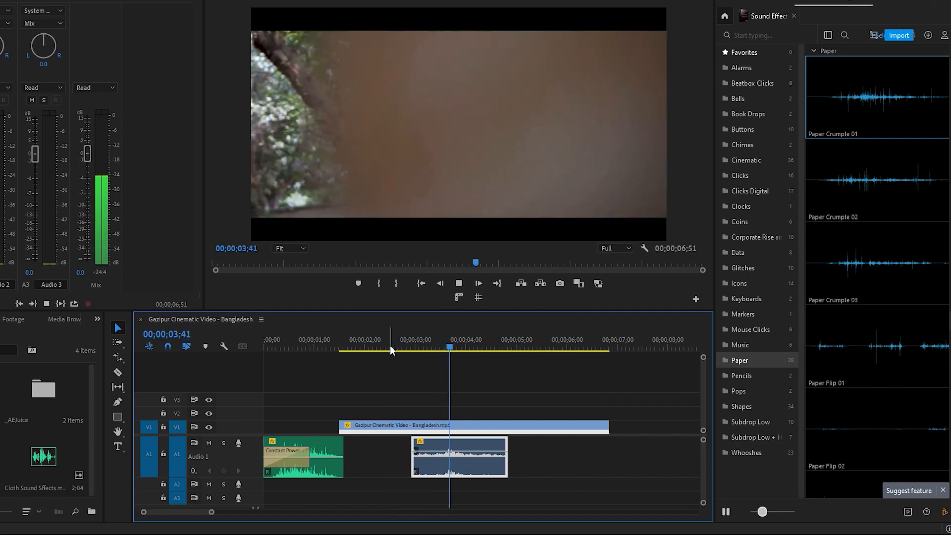
{"action": "left_click", "coordinate": [388, 347]}
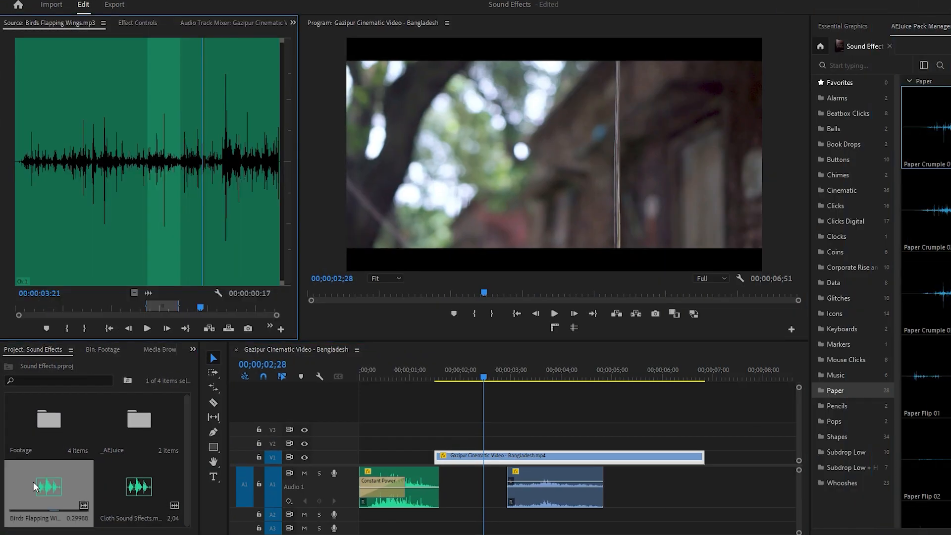
- Preview Birds Flapping Wings.mp3 in the Source Monitor and scrub to a wing flap's end
{"action": "left_click_drag", "start_coordinate": [200, 308], "coordinate": [80, 308]}
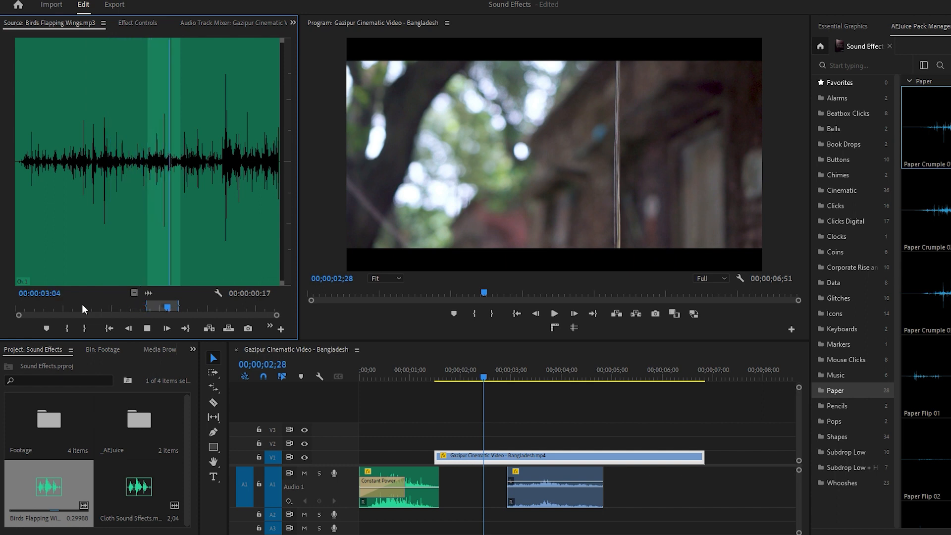
{"action": "left_click_drag", "start_coordinate": [162, 306], "coordinate": [196, 306]}
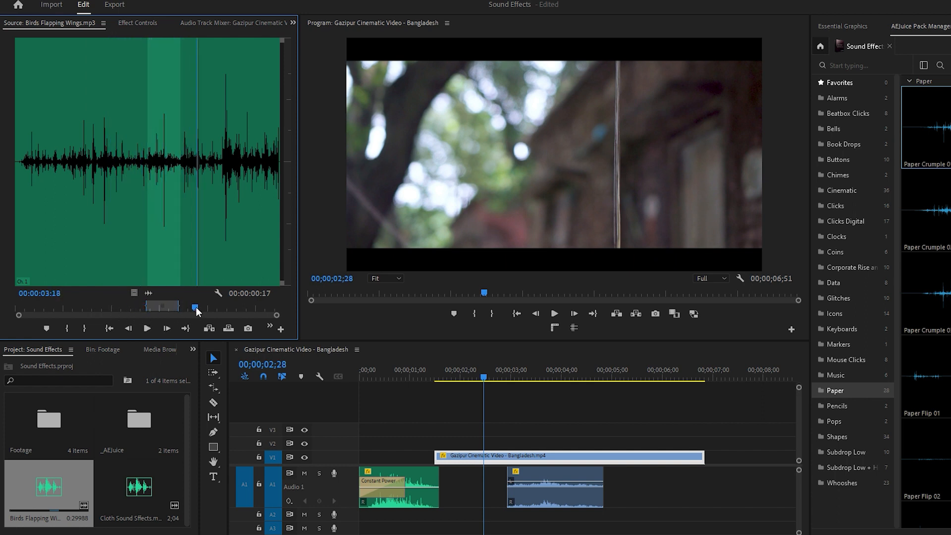
{"action": "left_click_drag", "start_coordinate": [197, 308], "coordinate": [132, 307]}
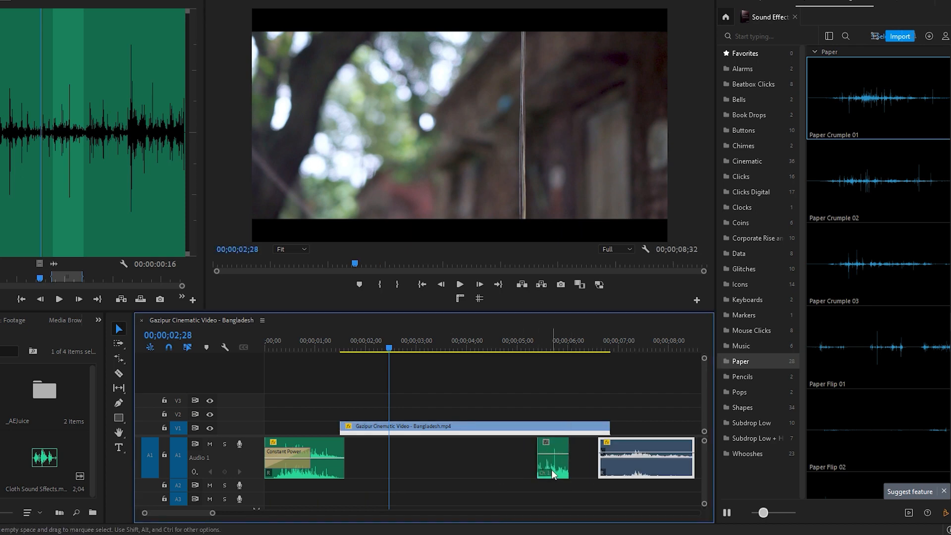
- Lengthen the bird-wing clip across the transition and give it a Constant Power fade-in
{"action": "left_click", "coordinate": [437, 353]}
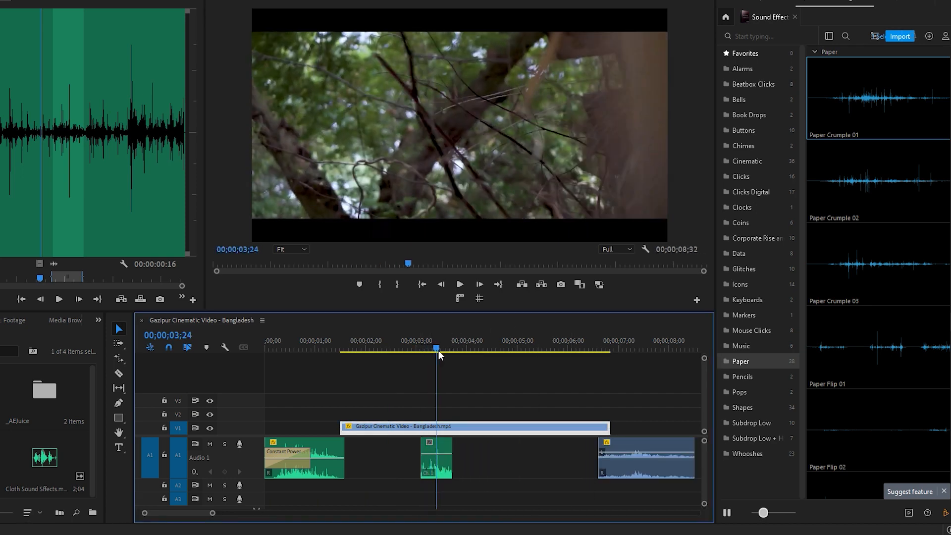
{"action": "left_click_drag", "start_coordinate": [436, 457], "coordinate": [453, 458]}
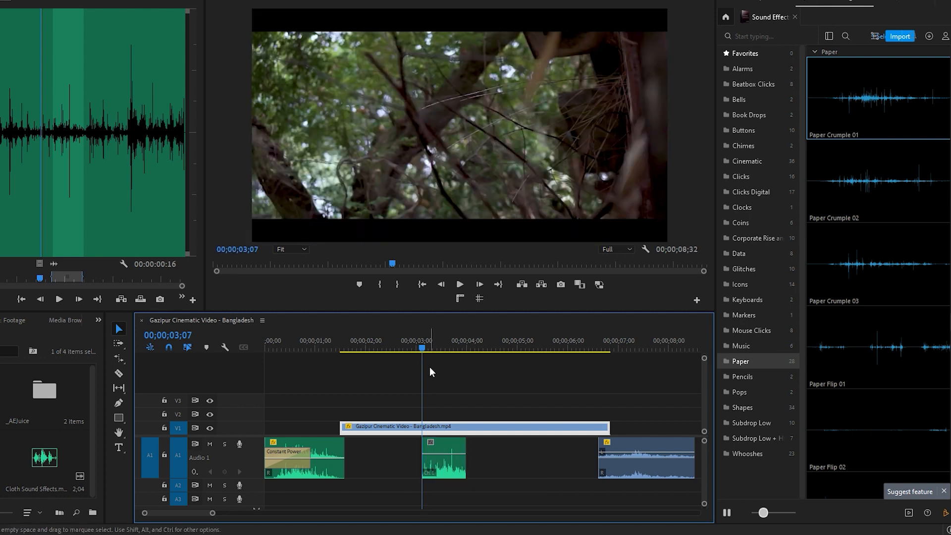
{"action": "left_click", "coordinate": [470, 349]}
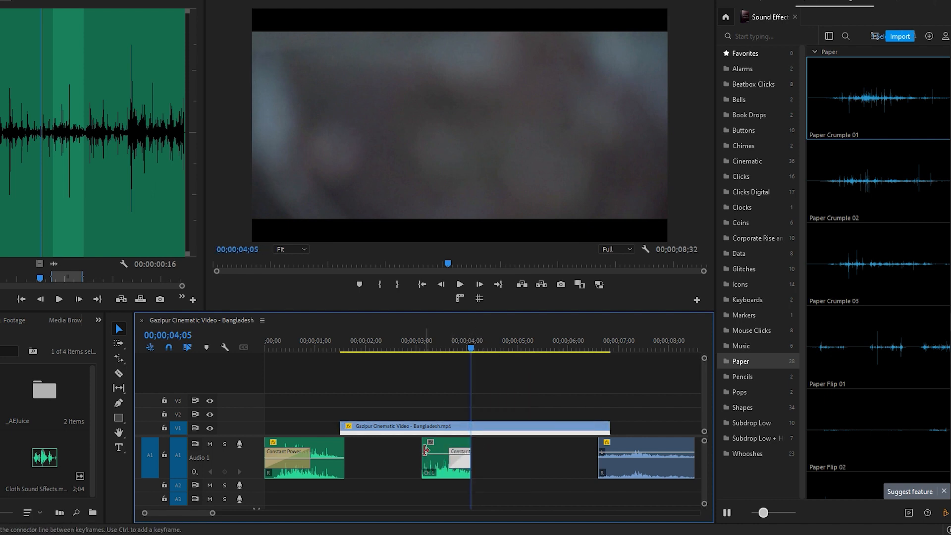
- Add a Constant Power crossfade to the bird clip's other end
{"action": "left_click", "coordinate": [442, 460]}
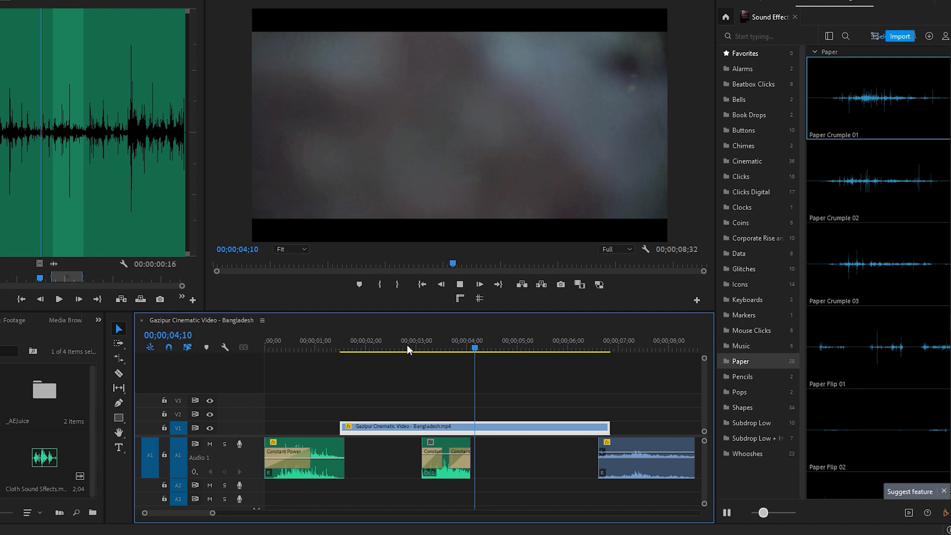
{"action": "left_click", "coordinate": [406, 348]}
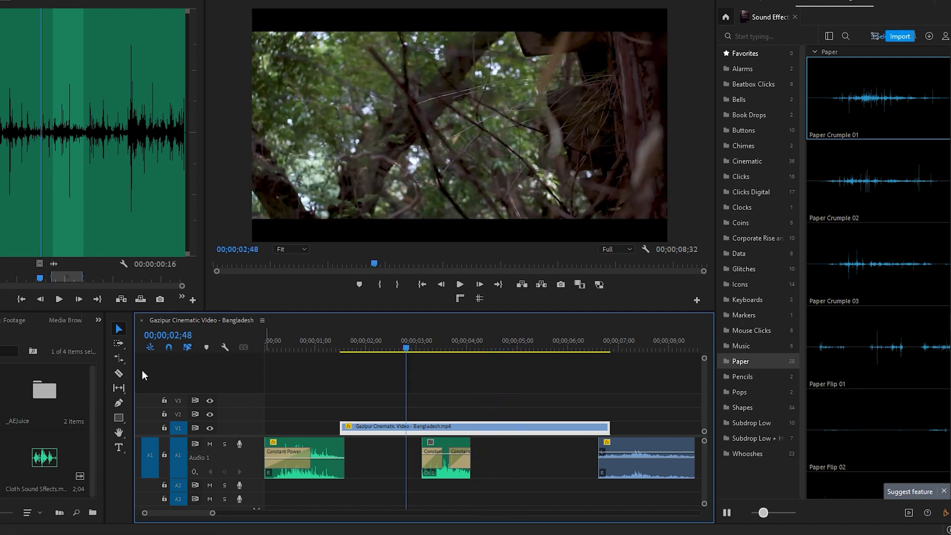
{"action": "left_click", "coordinate": [118, 359]}
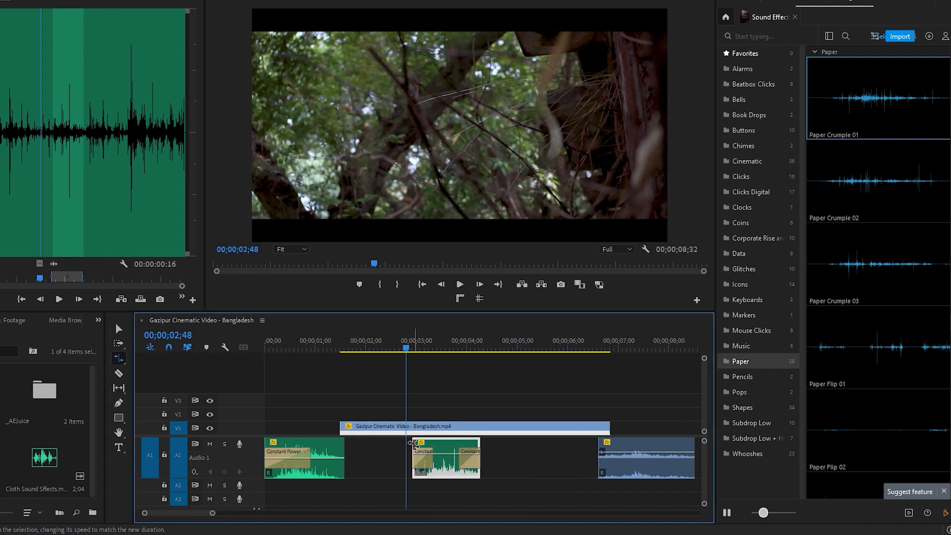
{"action": "mouse_move", "coordinate": [119, 329]}
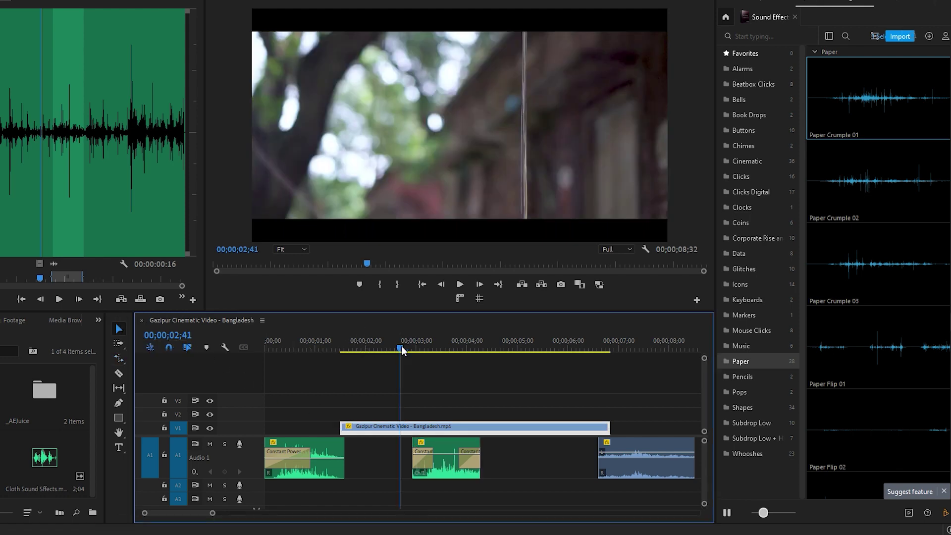
- Stretch the bird sound to start earlier, lower it to -2.7 dB, and play it back
{"action": "left_click", "coordinate": [460, 285]}
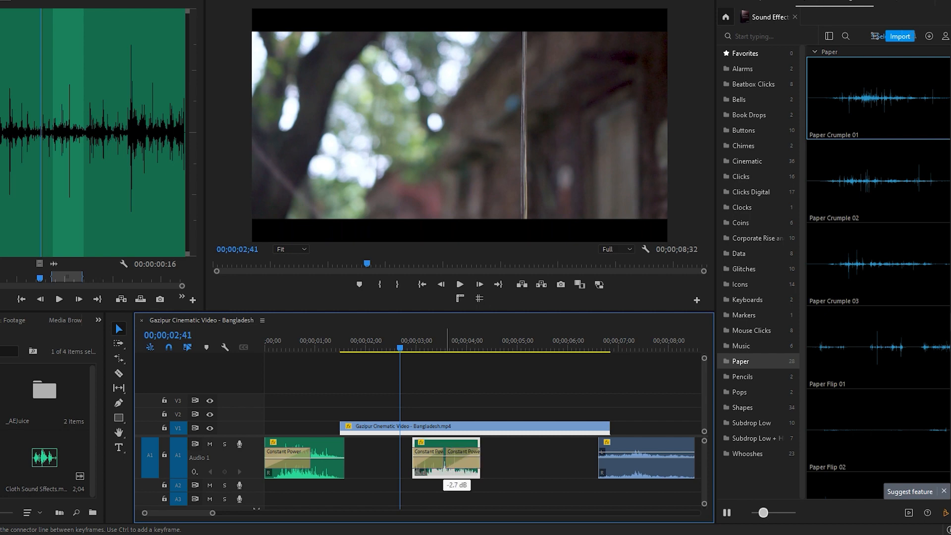
{"action": "left_click", "coordinate": [460, 285]}
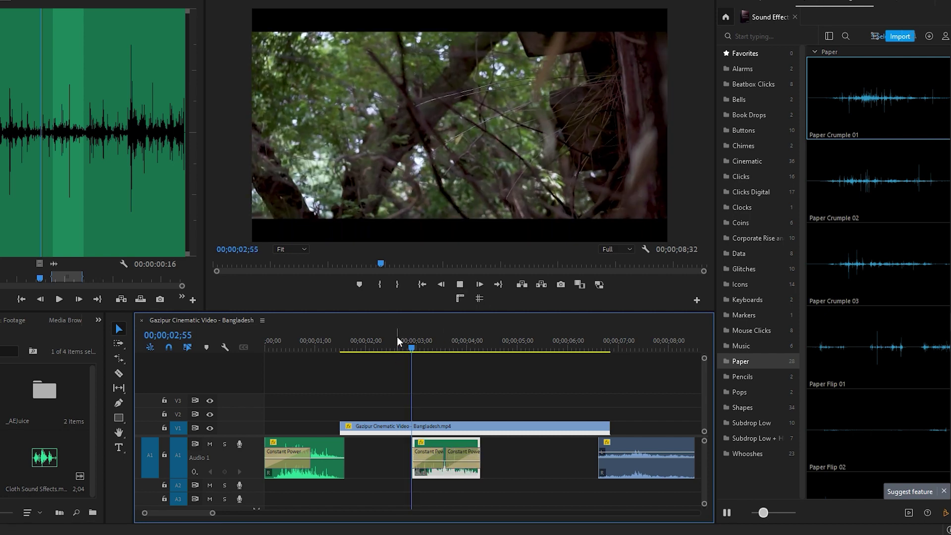